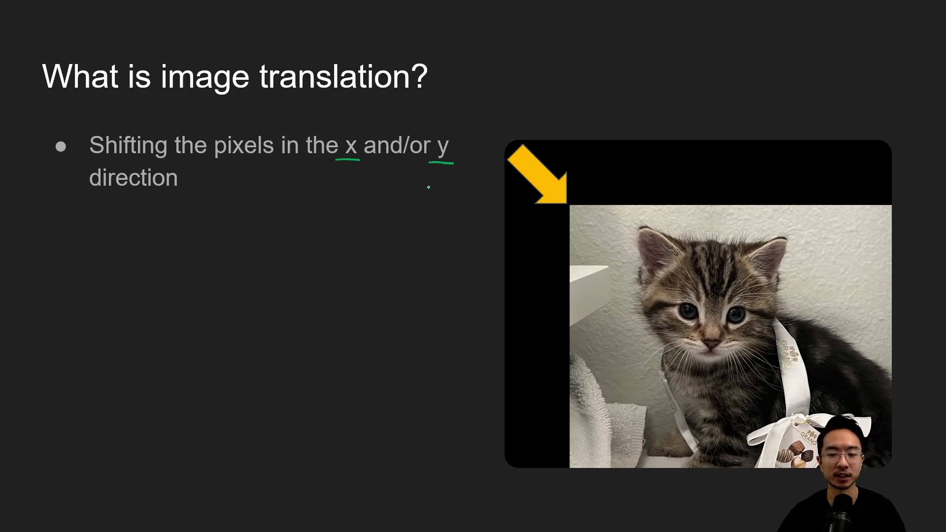
Draw a green pen underline beneath 'x' and 'y' in the translation bullet on the slide
drag(512, 128, 561, 130)
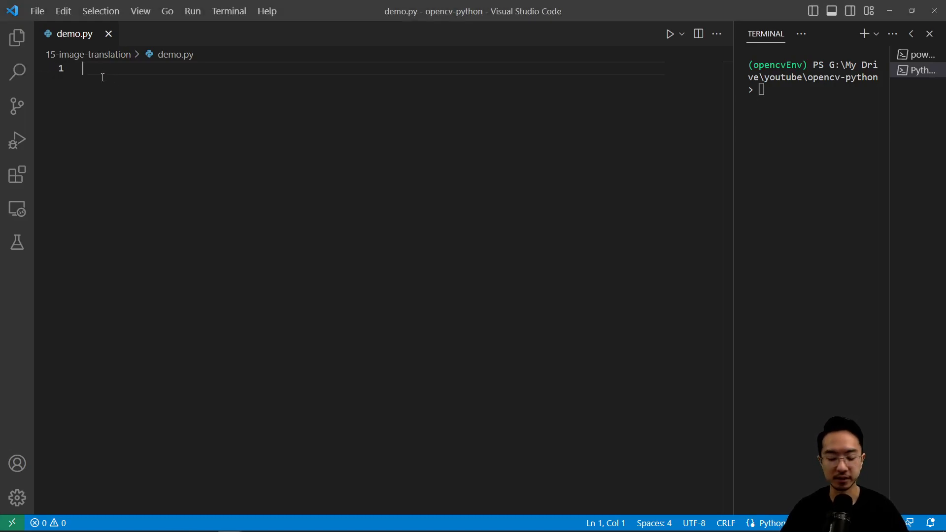
Import os, cv2 as cv, numpy and matplotlib.pyplot at the top of demo.py
text(import os)
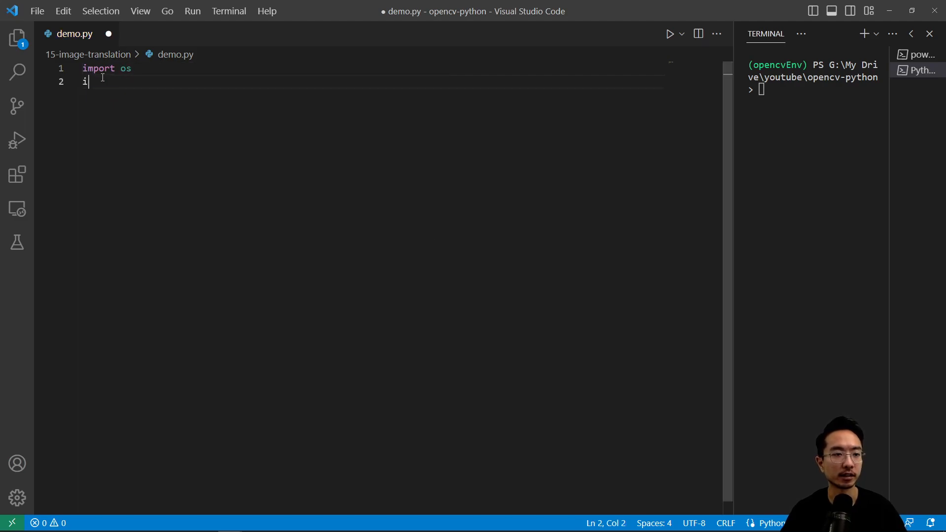
text(mport cv2 as)
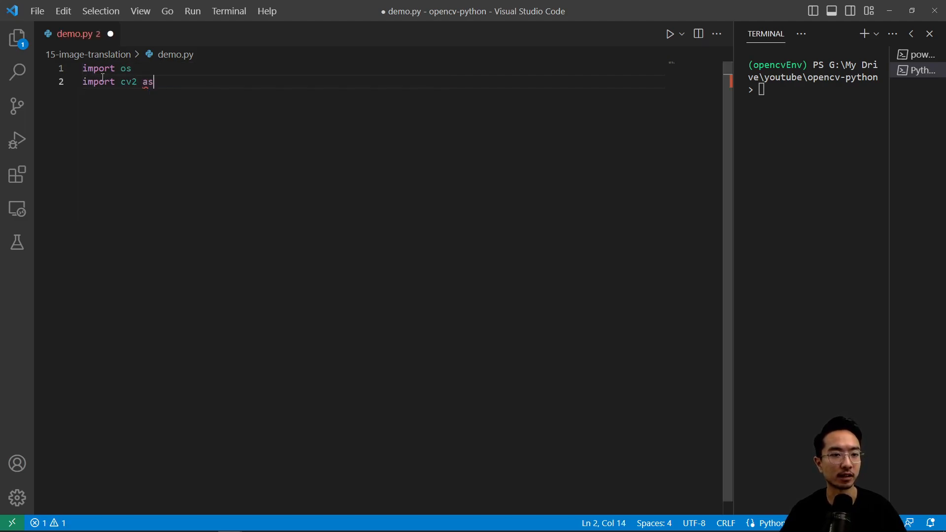
text(cv)
text(impor)
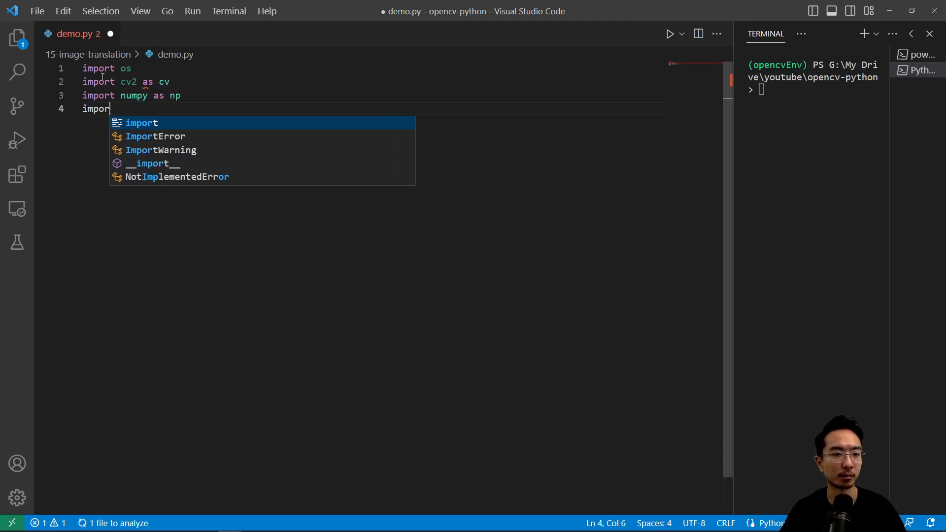
text(matplotlib)
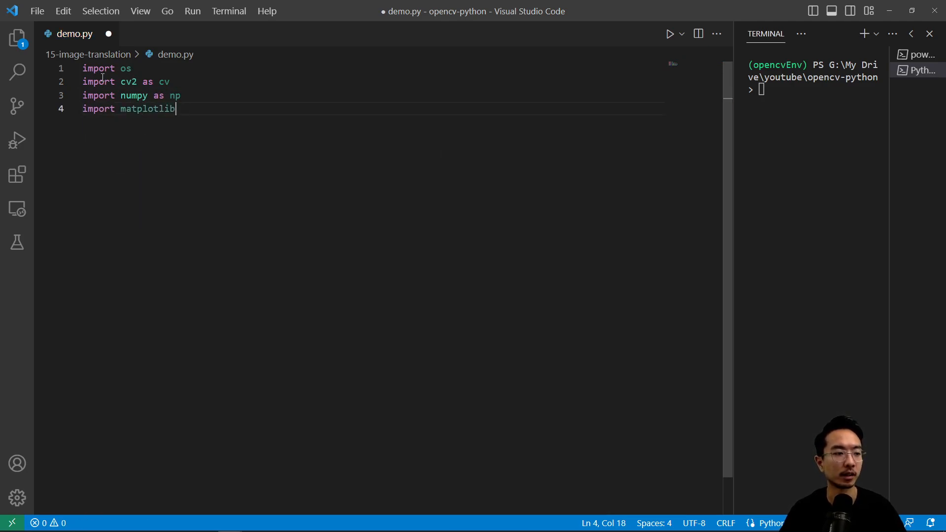
text(.pyplot as plt)
text(de)
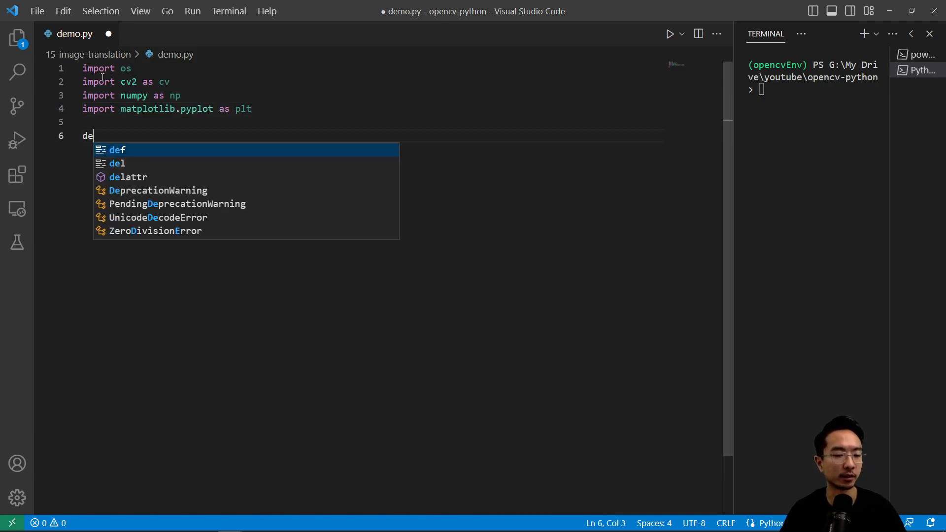
Define an empty translation() function and call it under an if __name__ == '__main__' guard
text(f translation():)
text(if)
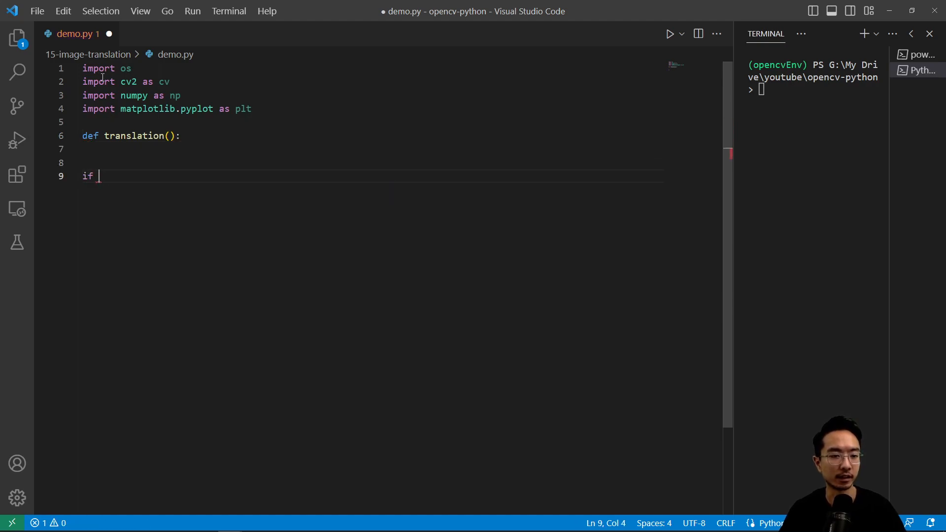
text(__name__ ==)
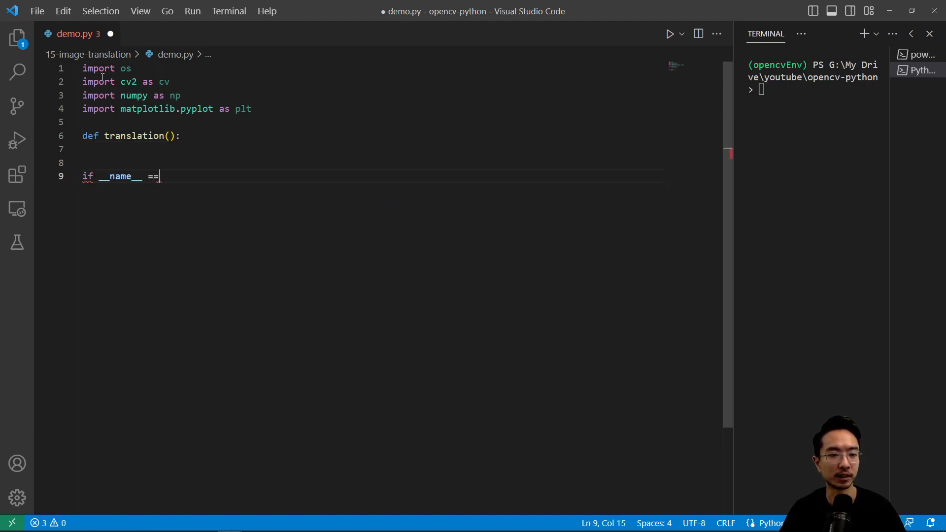
text('__main__')
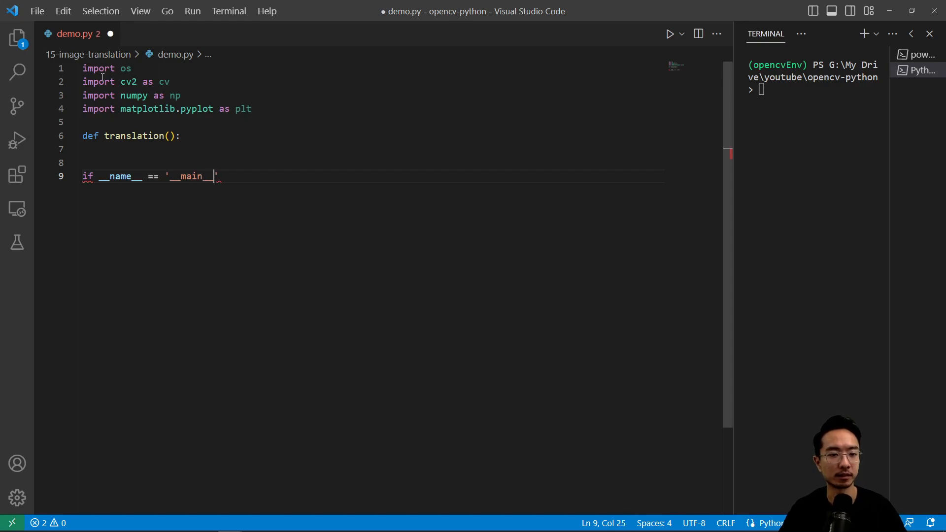
key(enter)
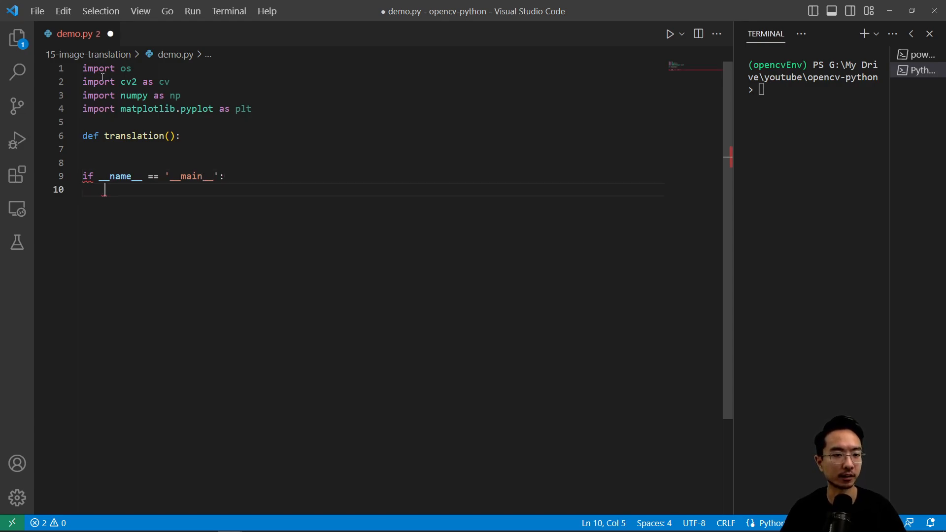
text(tra)
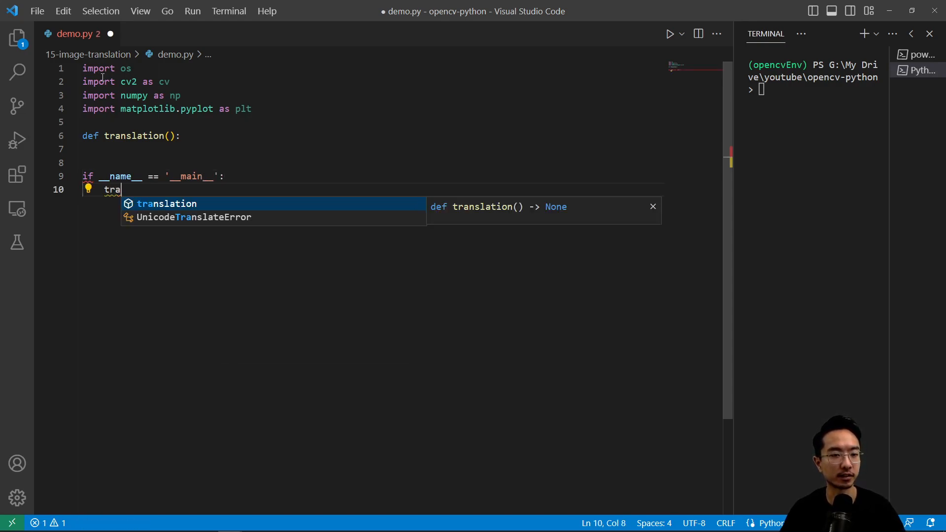
key(Tab)
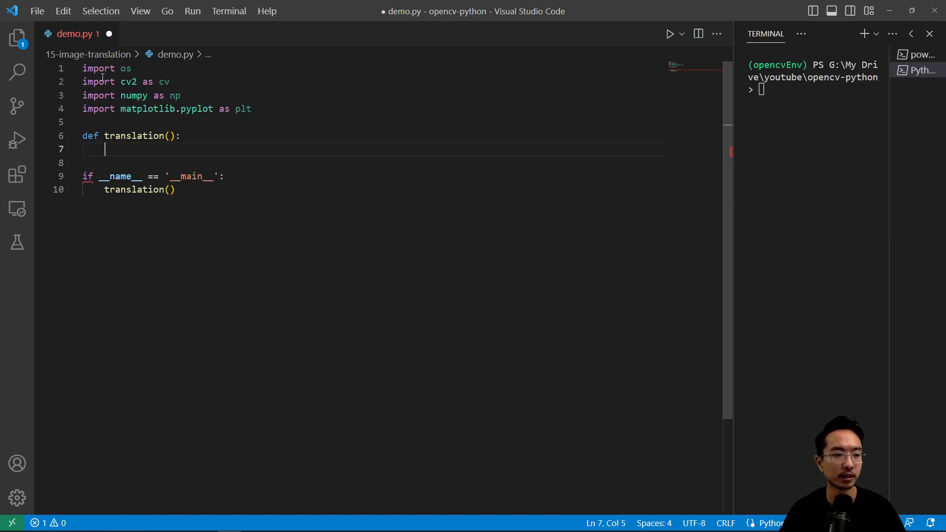
Set root = os.getcwd(), imgPath to demoImages\\cutepic1.jpg under it, and img = cv.imread(imgPath)
text(root)
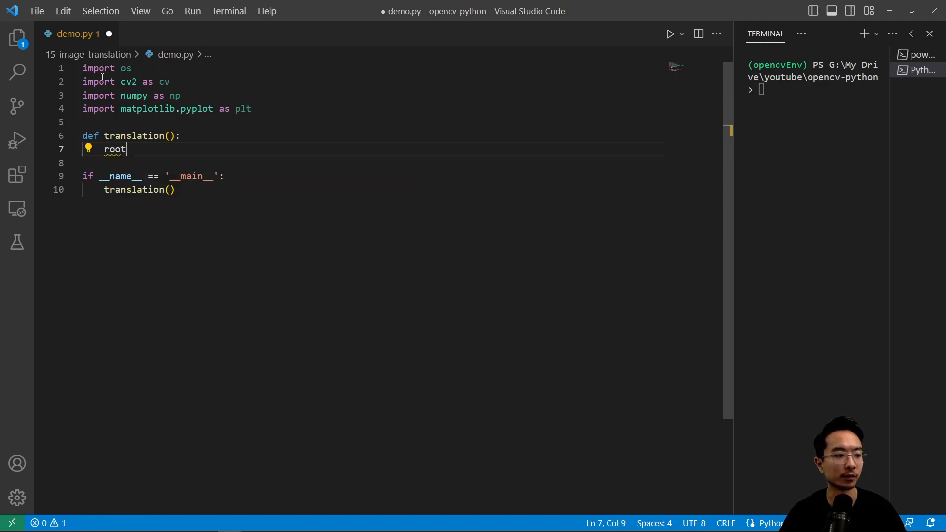
text(= os.c)
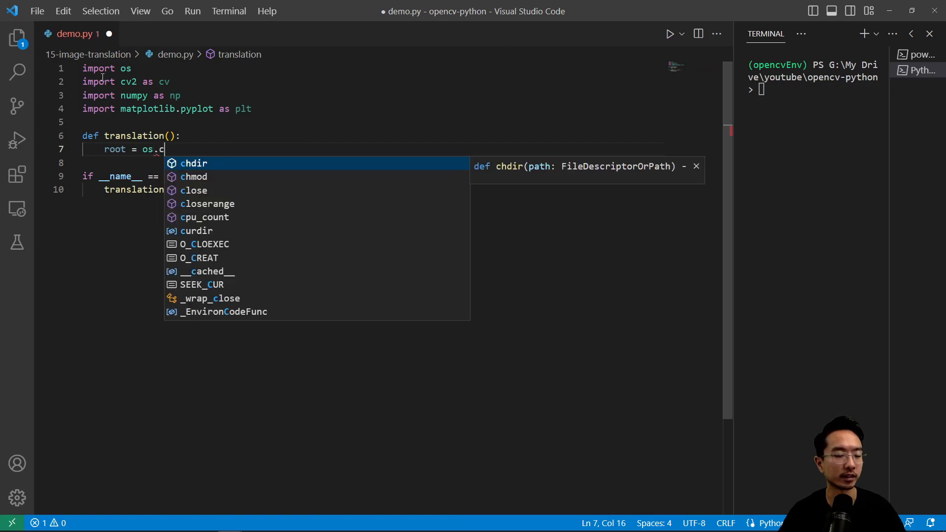
text(getcwd())
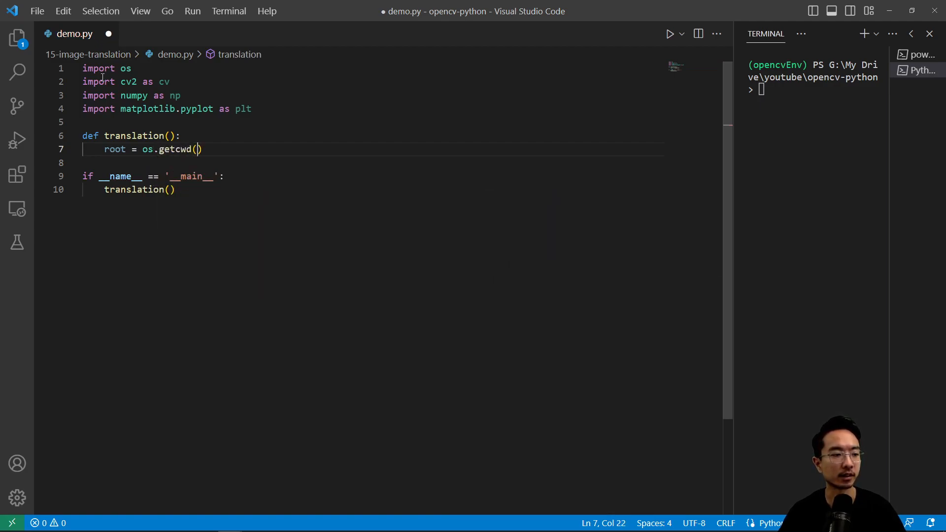
text(i)
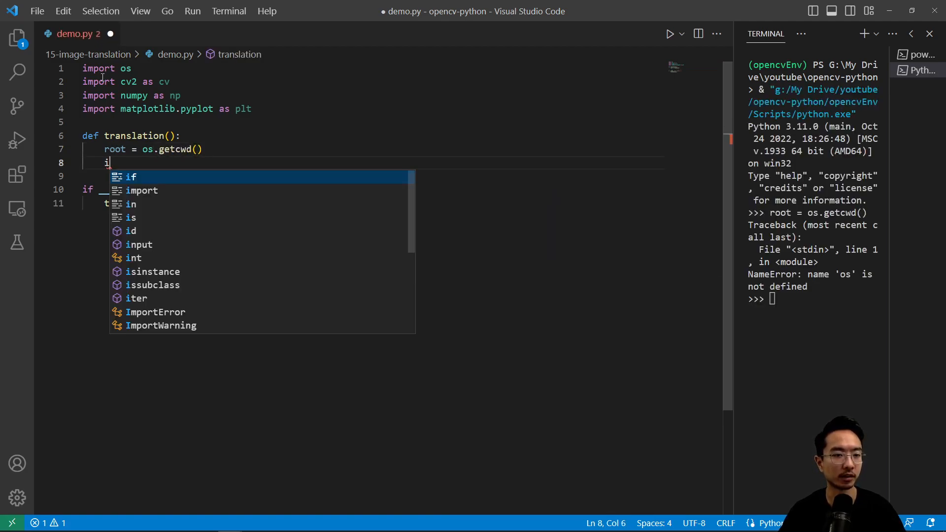
text(mgPath = os.)
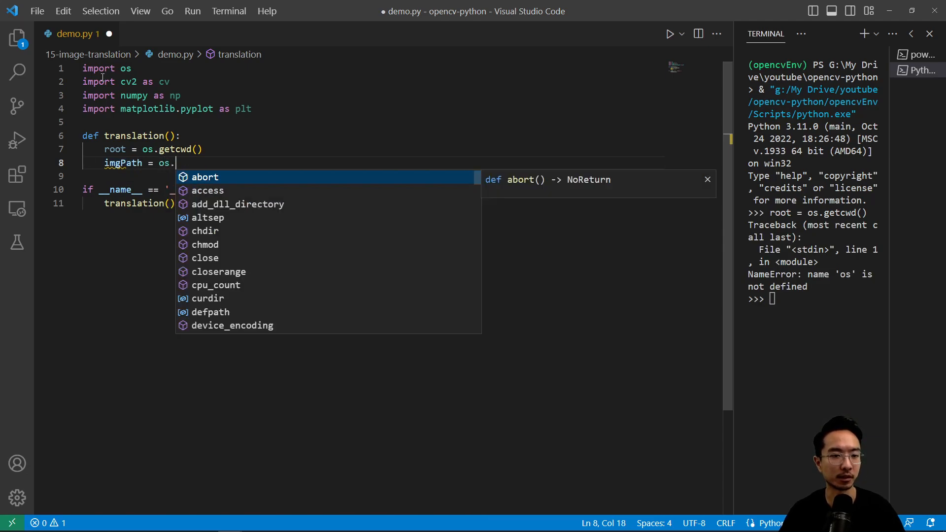
text(path.join(root,'demoImage)
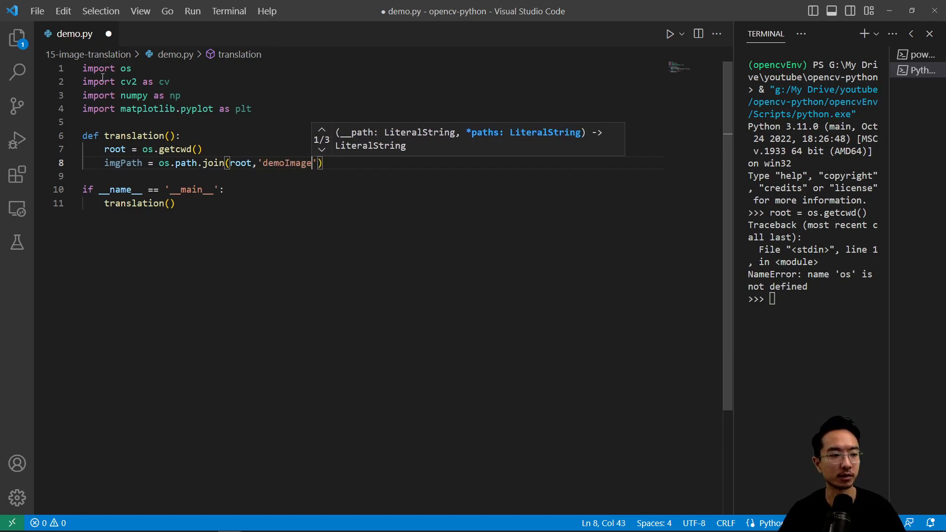
text(s\\cu)
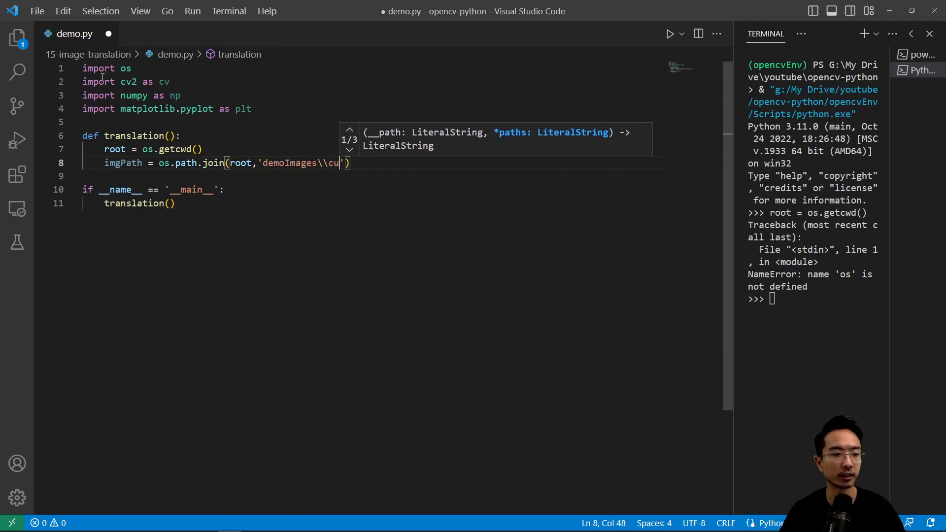
text(tepic1.jpg)
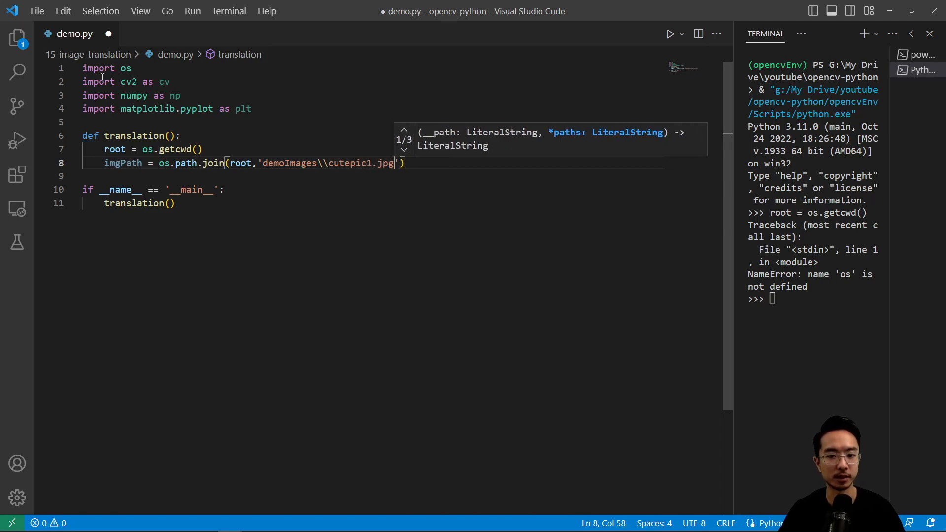
text(img = cv.imread(imgPath)
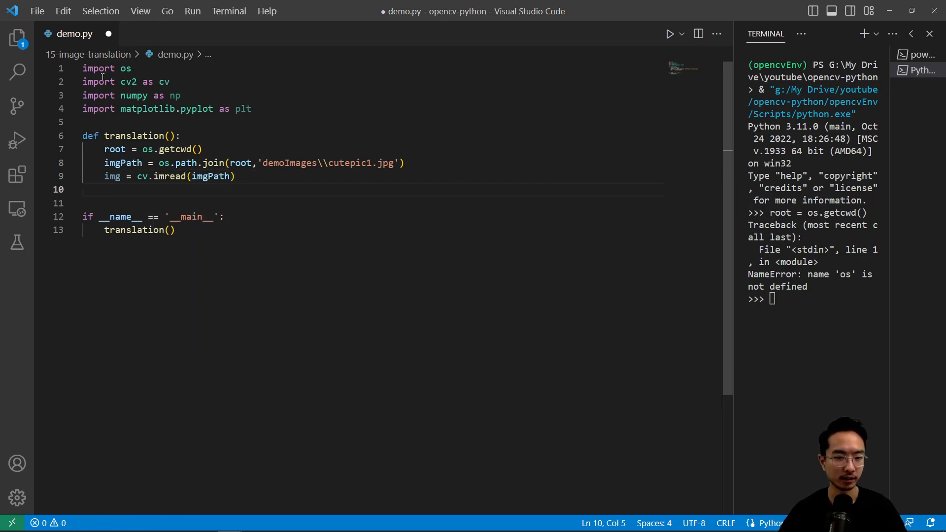
mouse_move(113, 148)
text(T = n)
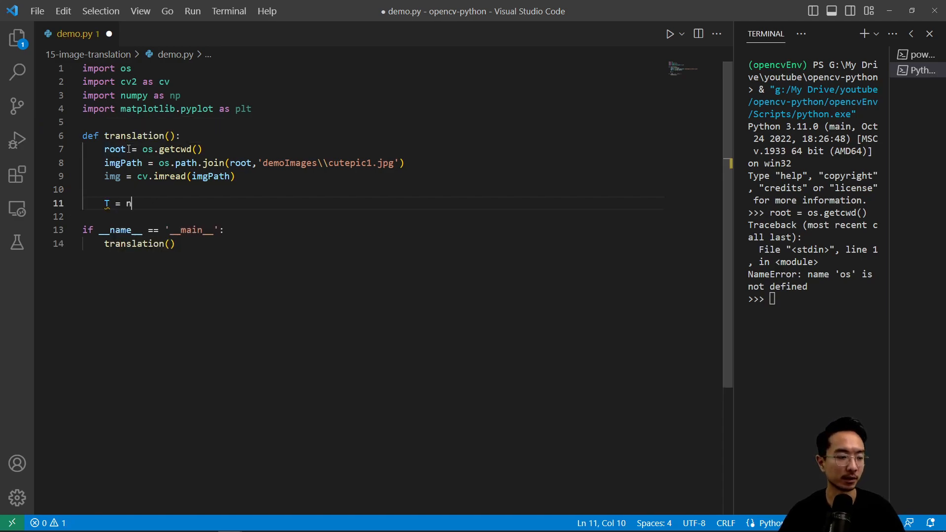
Define T = np.array([[1,0,200],[0,1,200]], dtype=np.float32) with the rows on two lines
text(p.array([1)
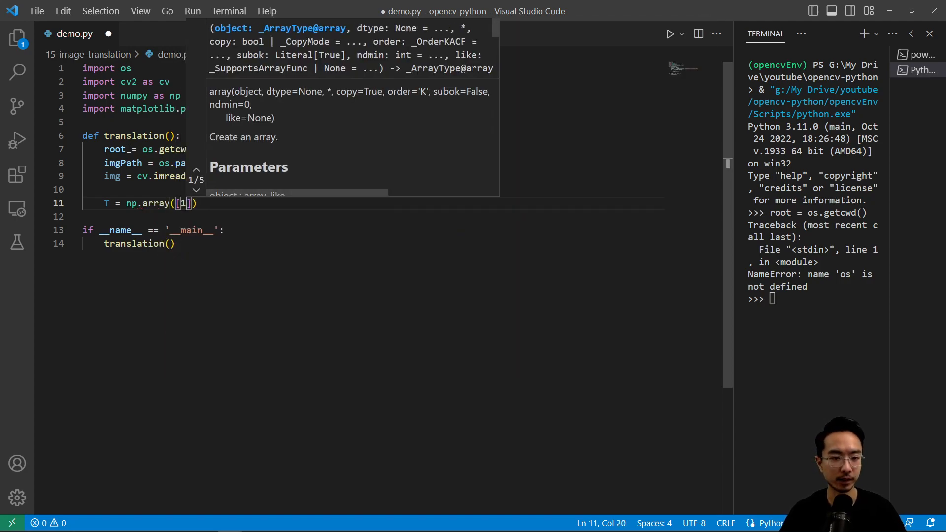
text(,0,)
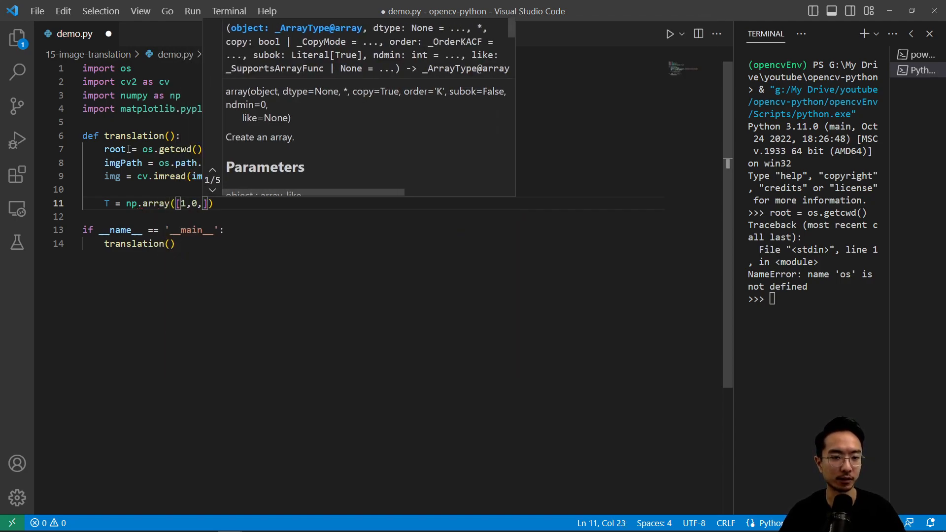
text(200)
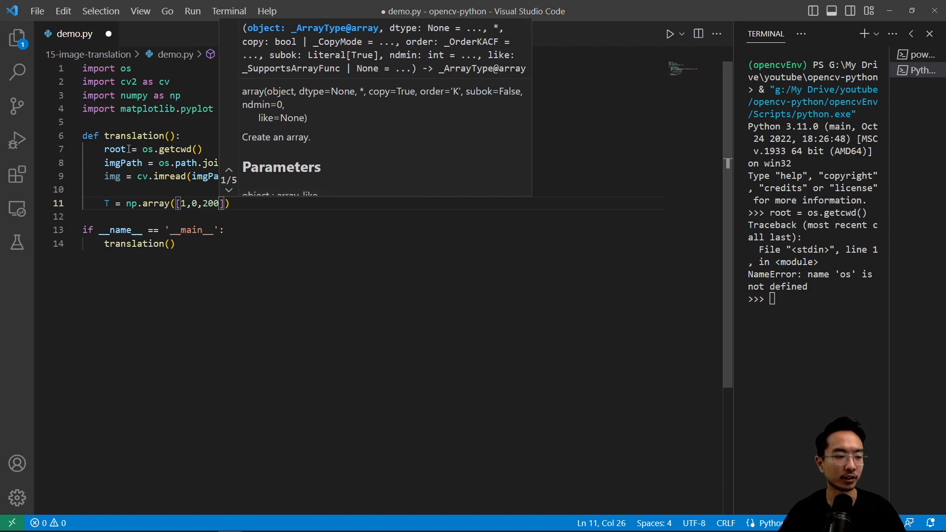
key(Enter)
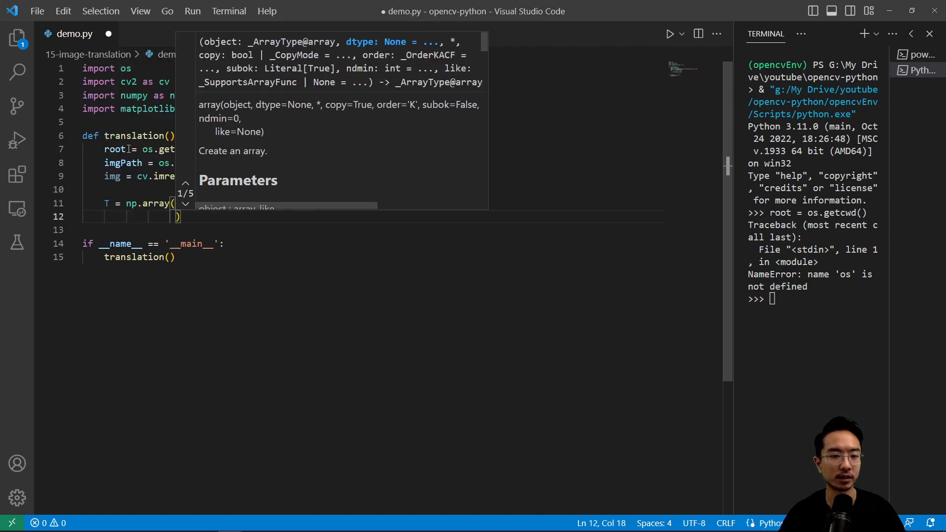
text([0])
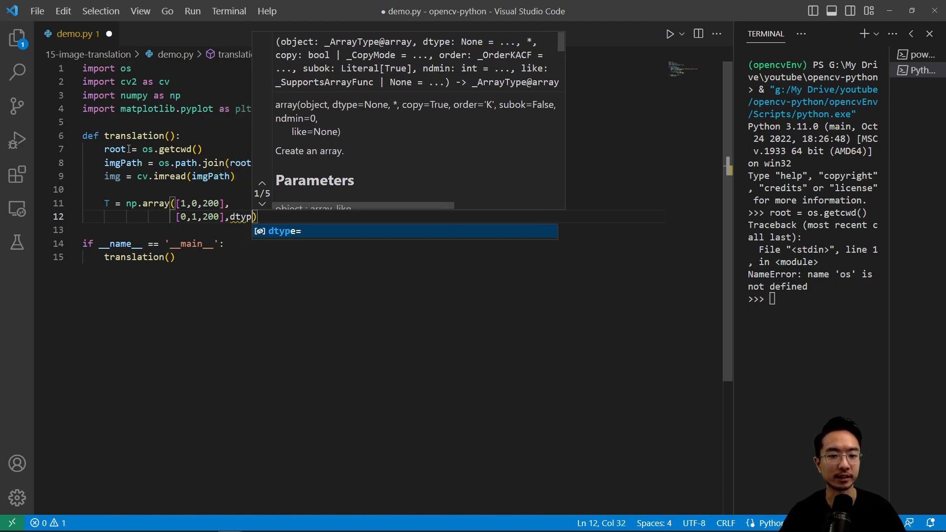
text(=np.fl)
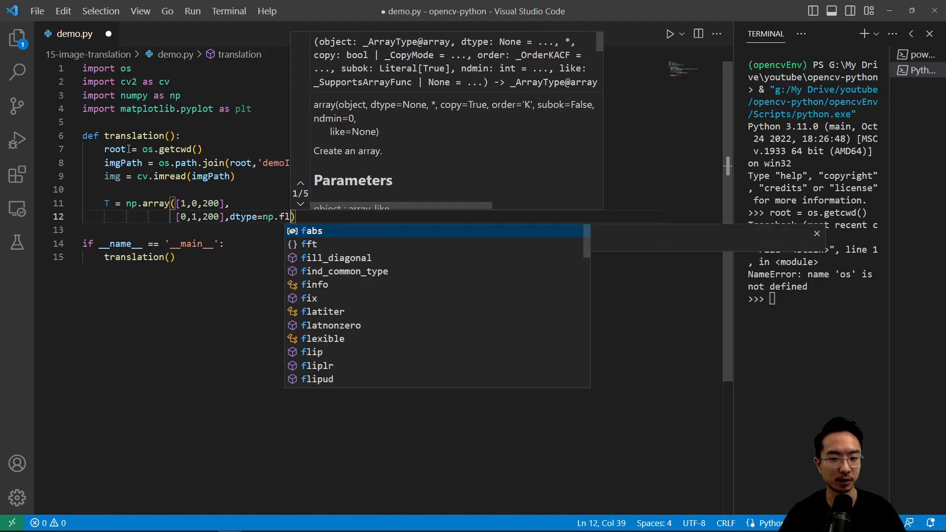
text(oat32)
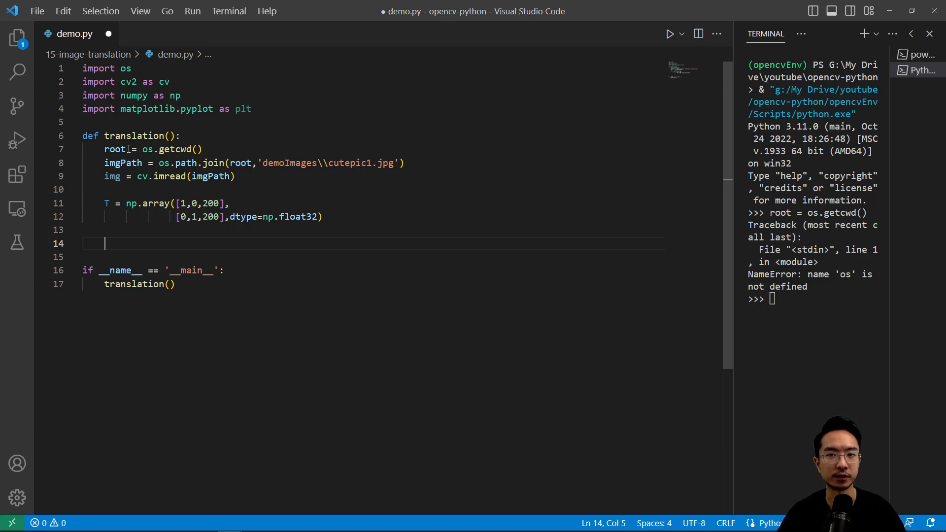
Add height,width,_ = img.shape to unpack the image size, discarding the channel count
text(height,)
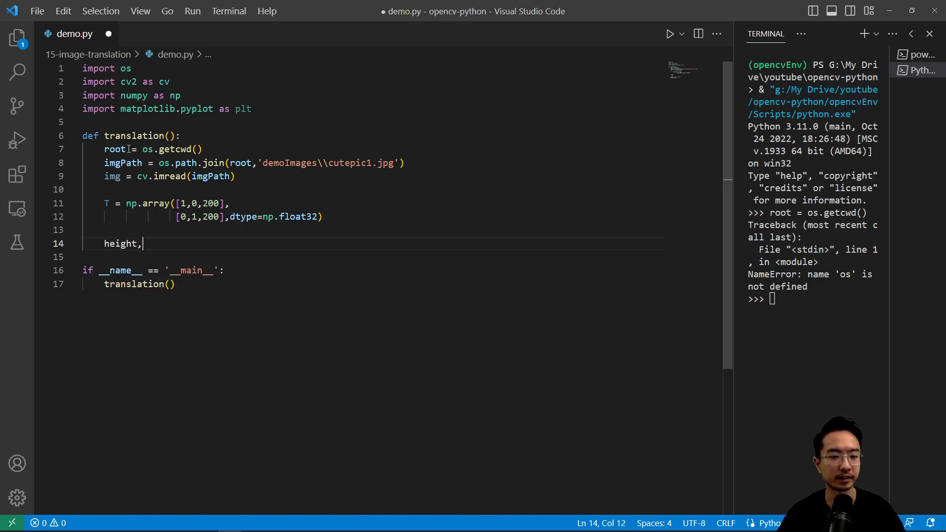
text(width,)
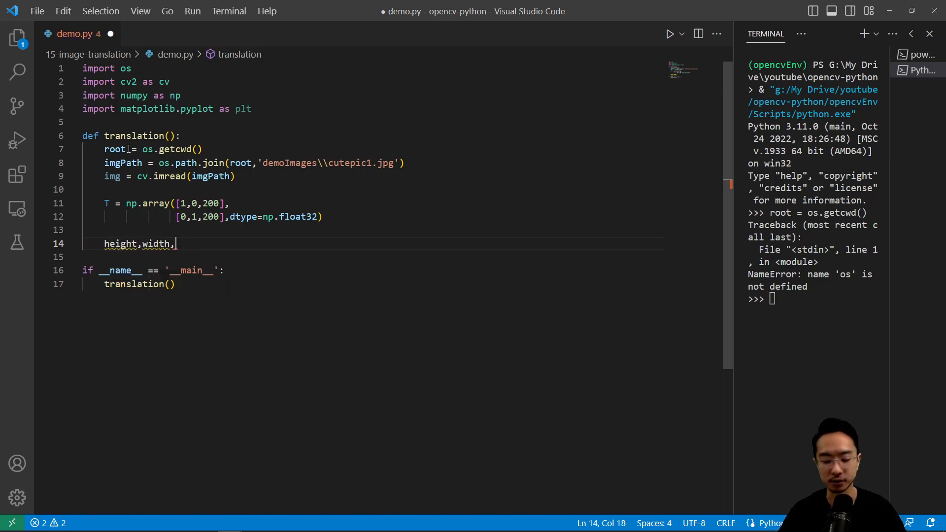
text(_ =)
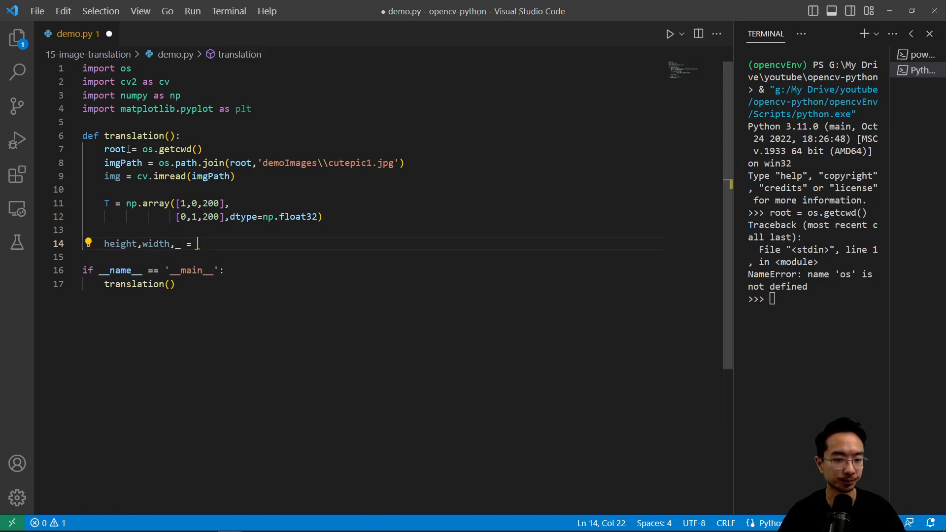
text(img.shape)
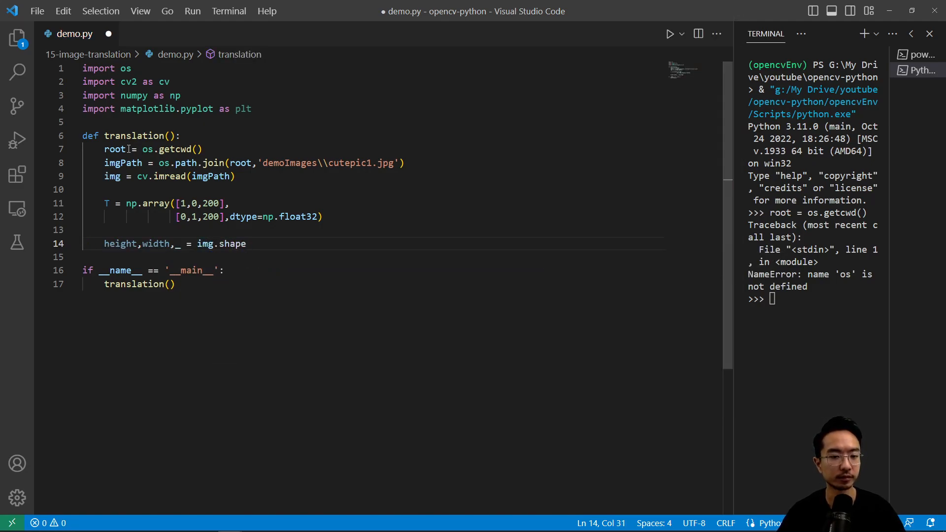
key(Enter)
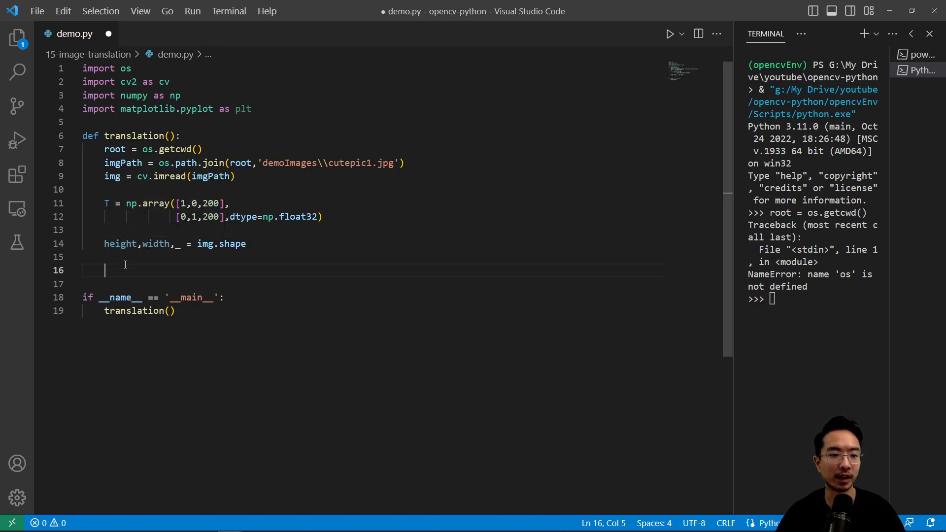
Add imgTrans = cv.warpAffine(img, T, (width, height)) to apply the translation matrix
text(img)
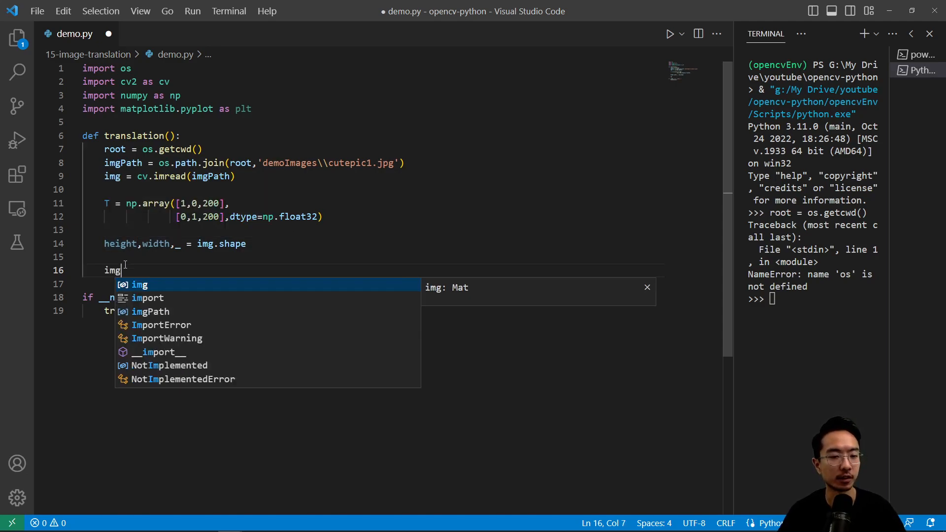
text(Trans)
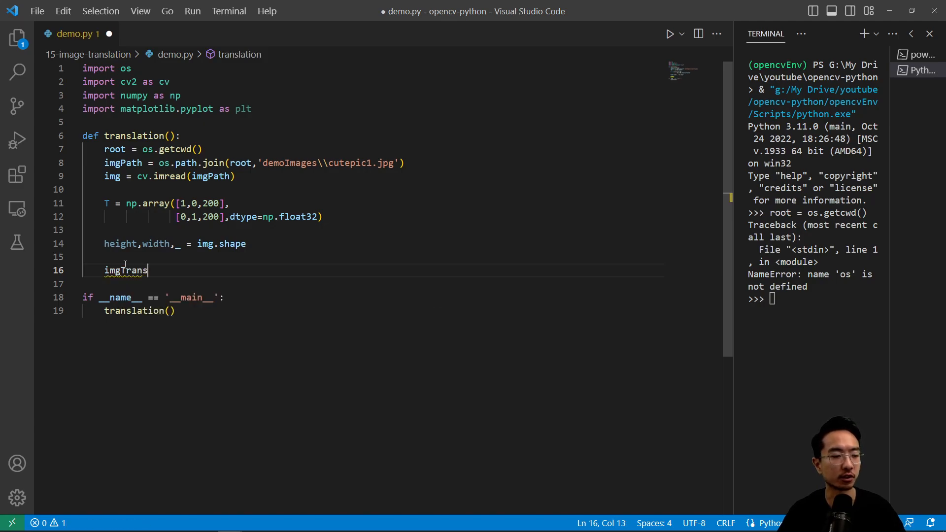
text(= cv)
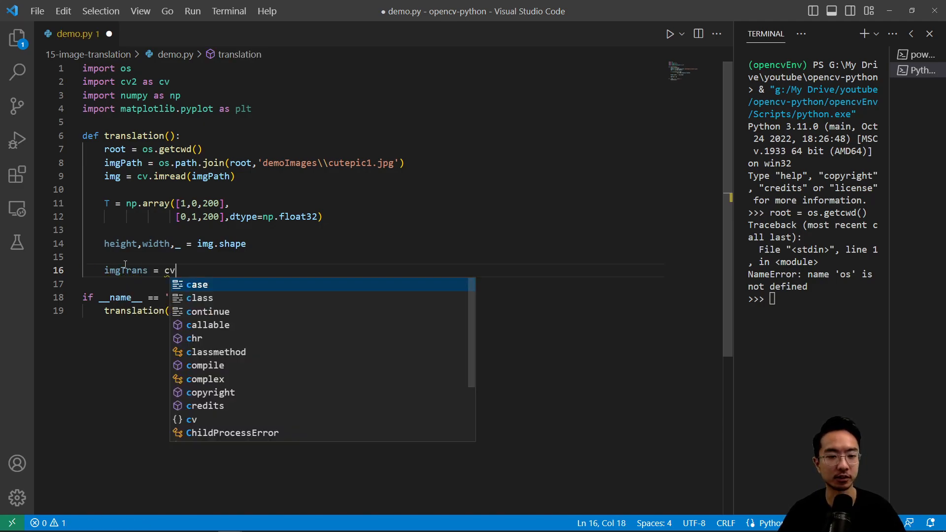
text(.a)
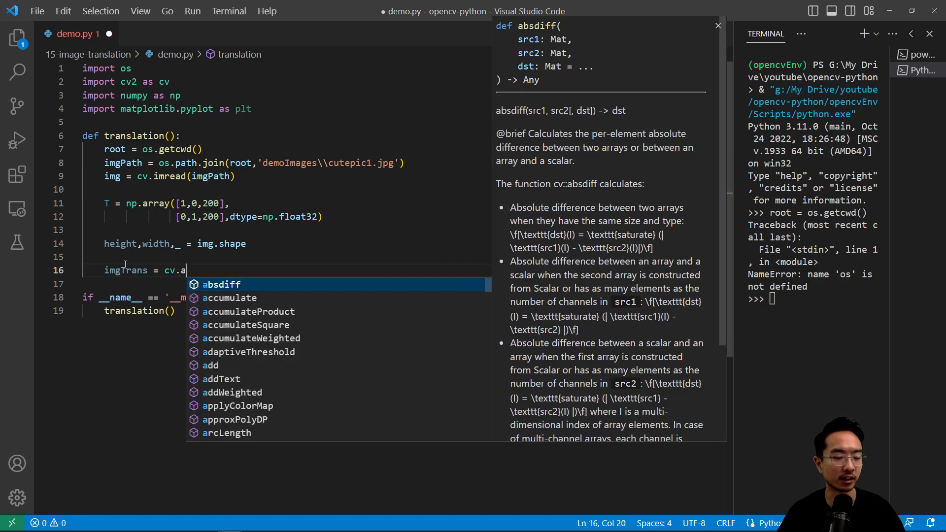
text(warpAffine)
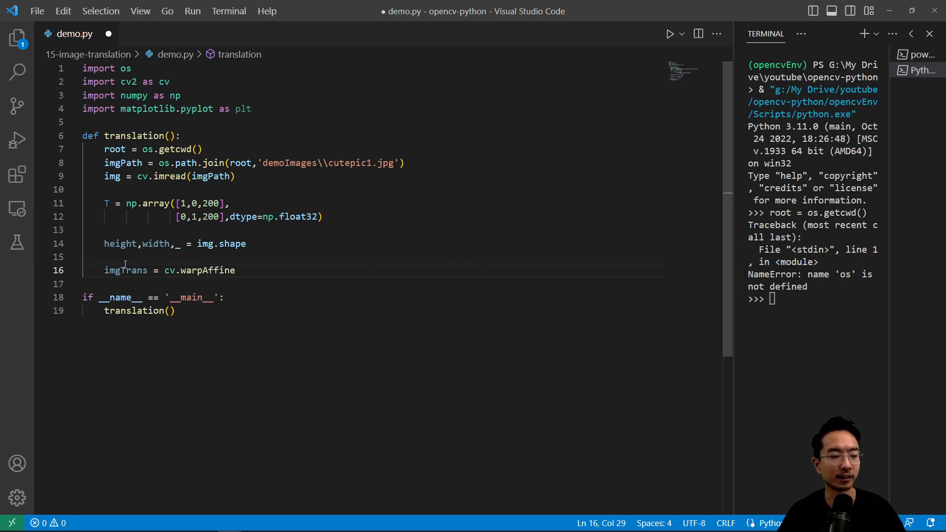
text(()
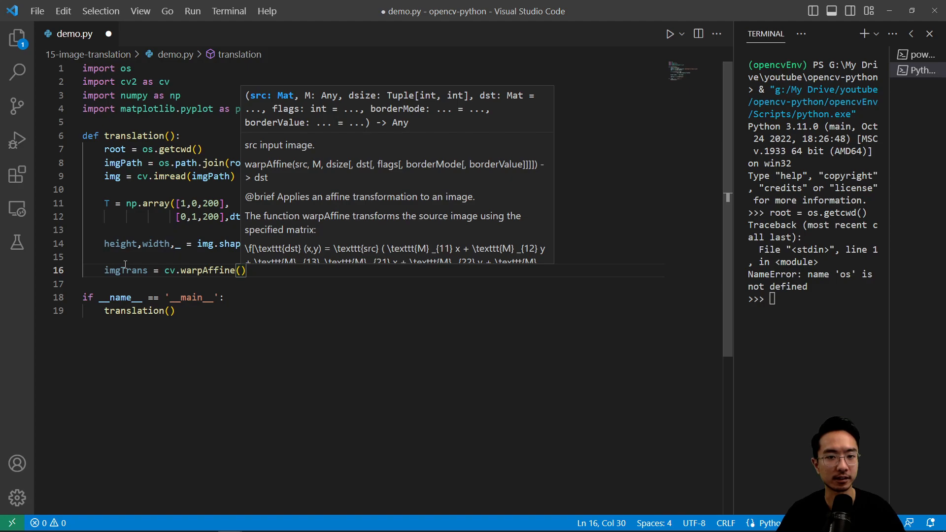
text(img,)
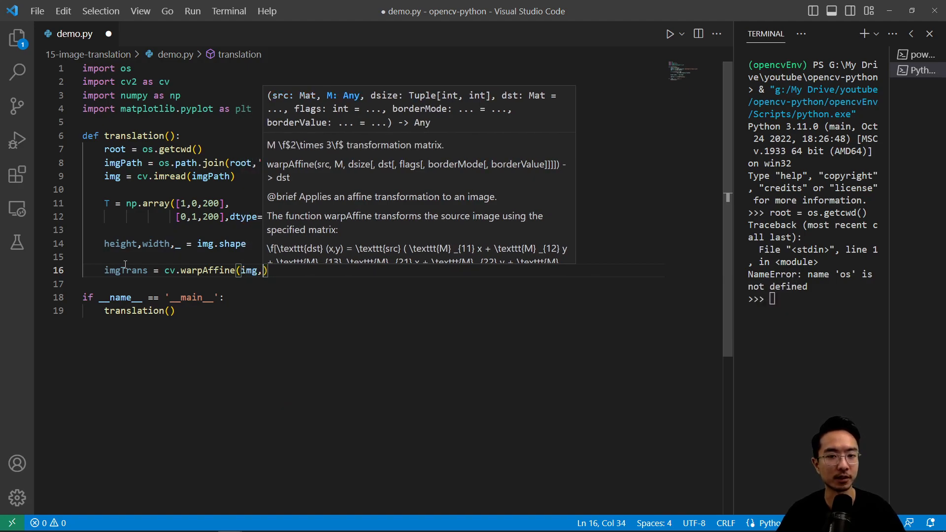
text(T,)
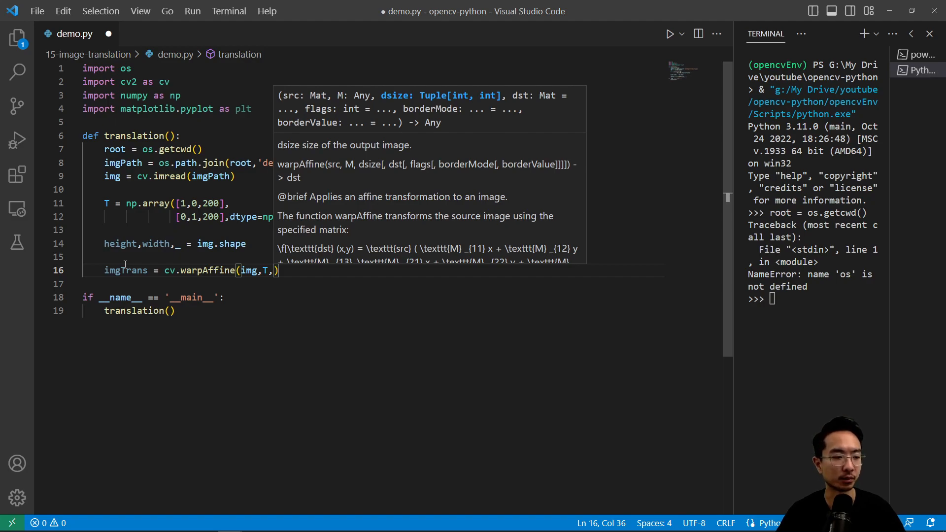
text((width,)
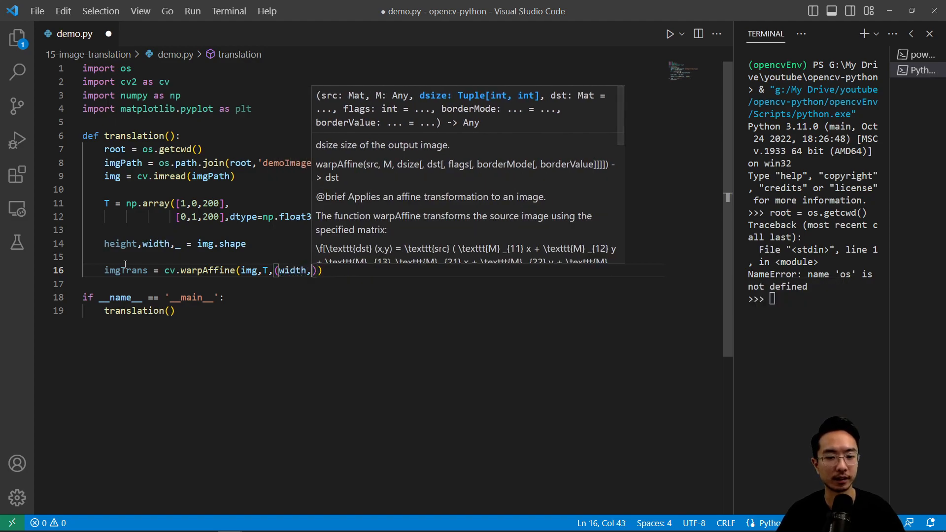
text(height)
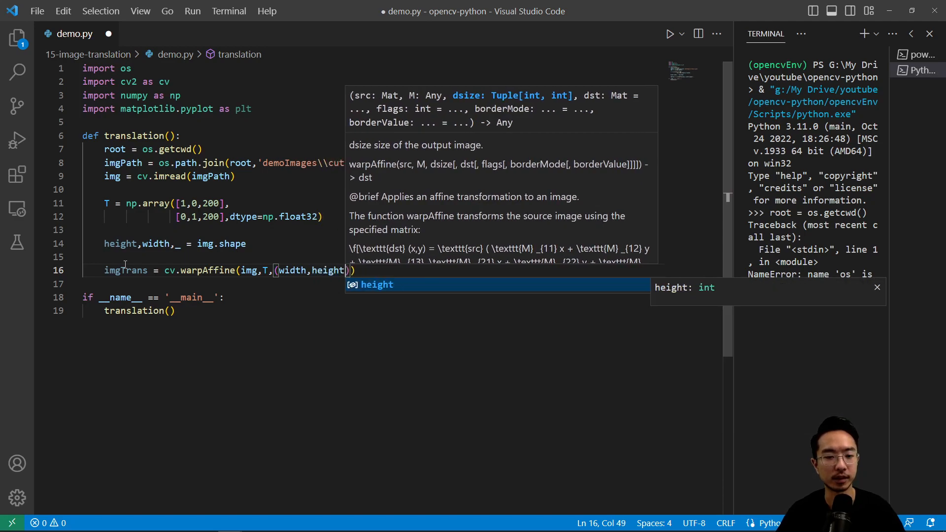
key(Enter)
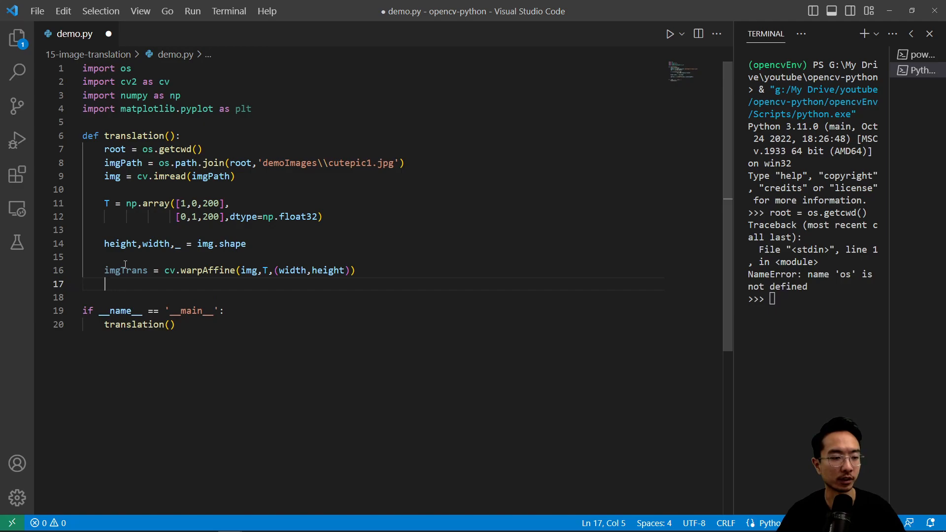
Add cv.imshow('imgTrans', imgTrans) followed by cv.waitKey(0)
text(cv)
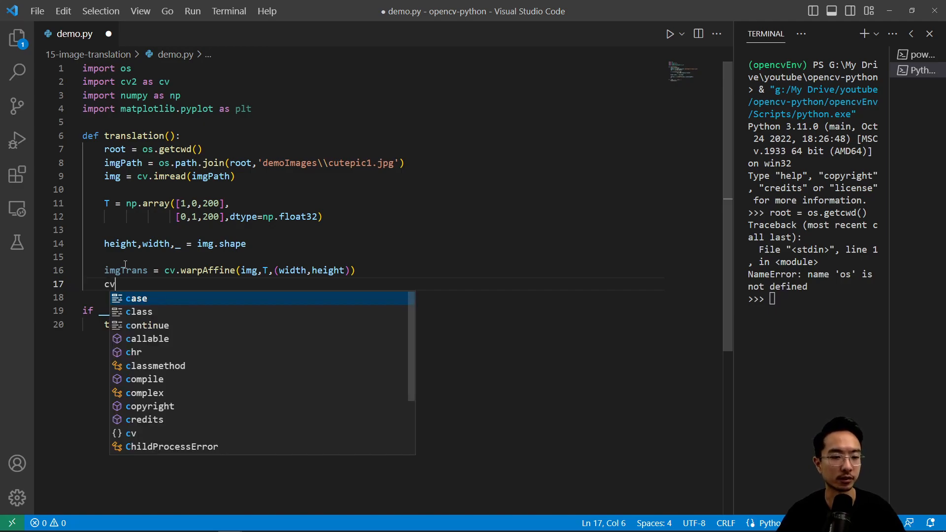
text(.imshow()
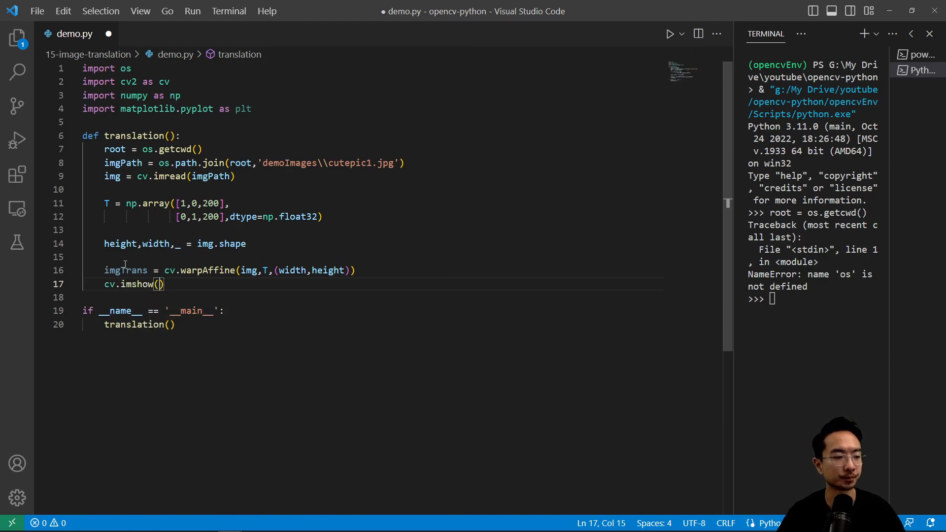
text('imgTrans')
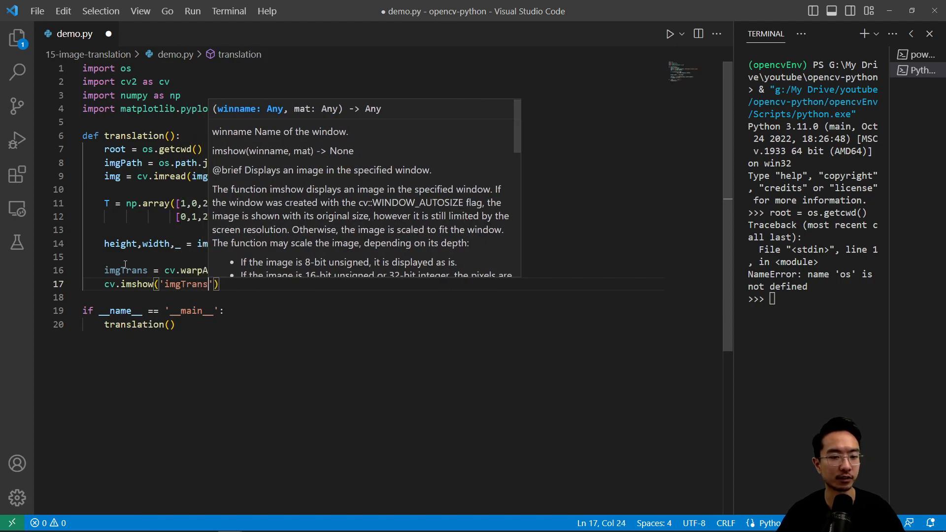
text(,)
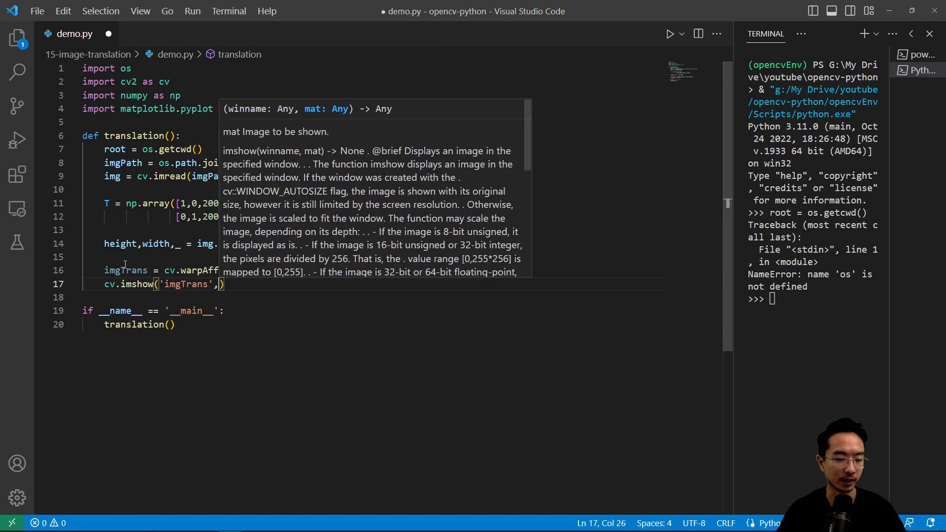
text(imgTrans)
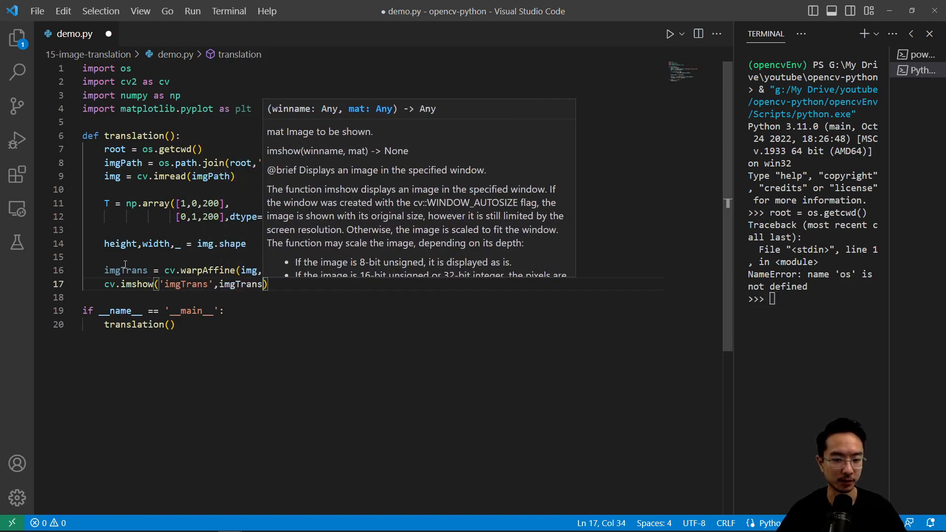
text(cv.w)
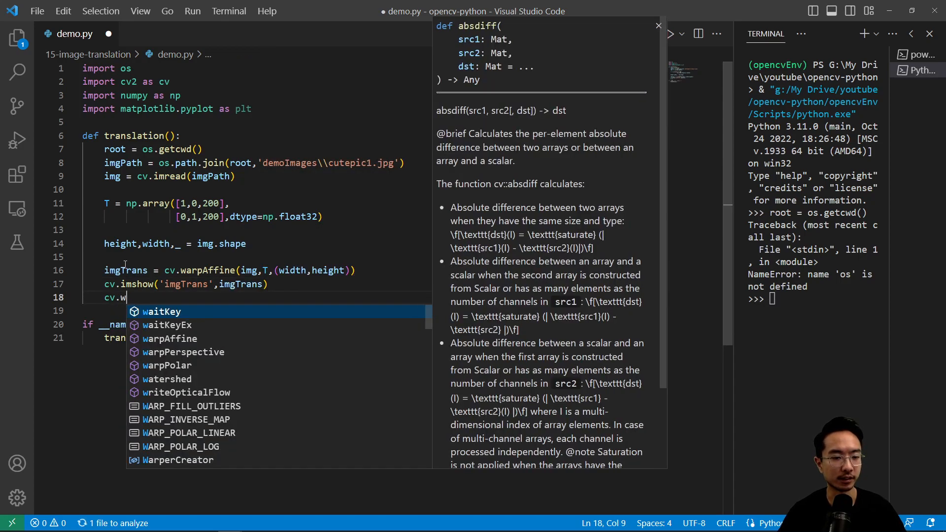
text(aitKey(0))
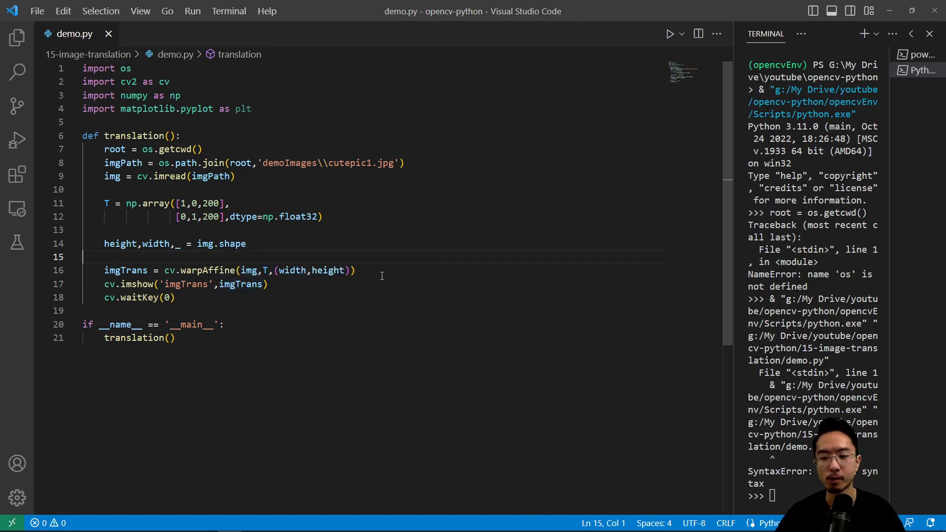
mouse_move(299, 410)
text(])
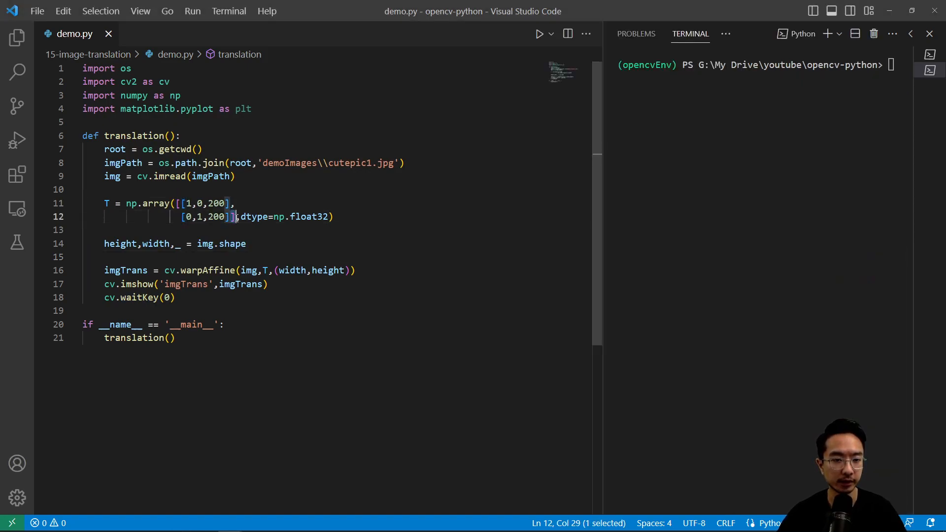
Wrap both rows of T in one outer bracket pair and open the Run dropdown
click(236, 203)
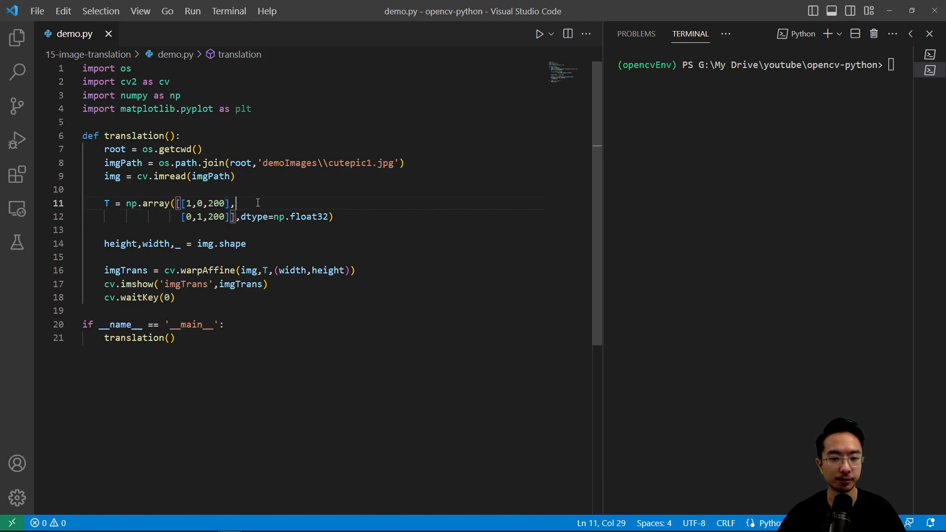
click(550, 33)
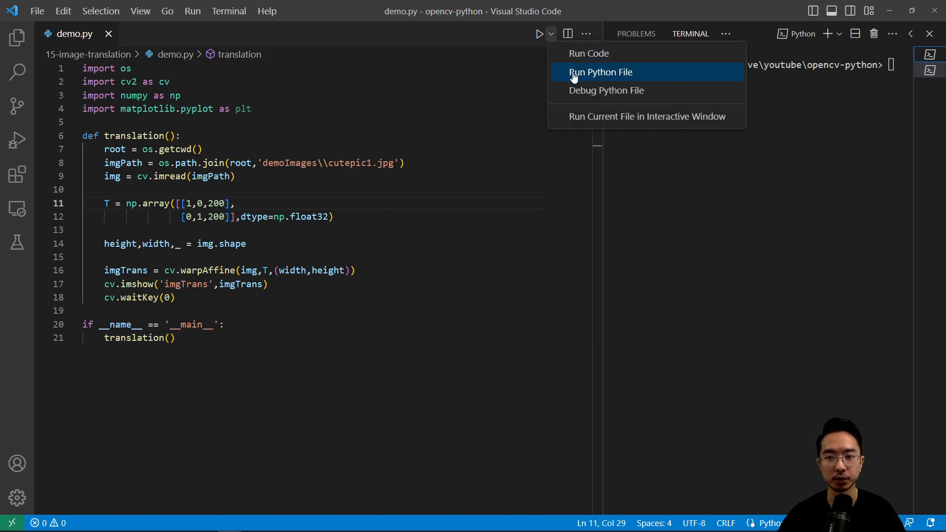
Run Python File so the imgTrans window shows the kitten shifted 200 px right and down with black borders
click(600, 72)
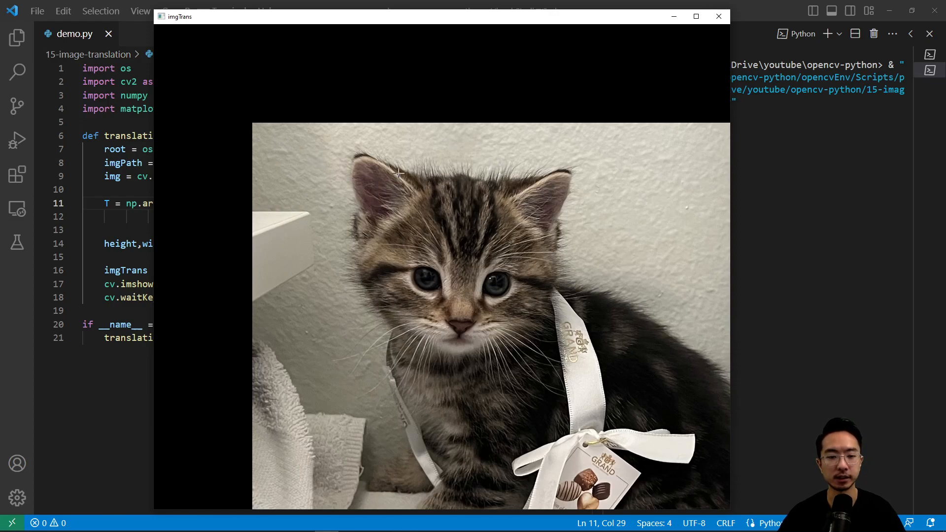
mouse_move(595, 80)
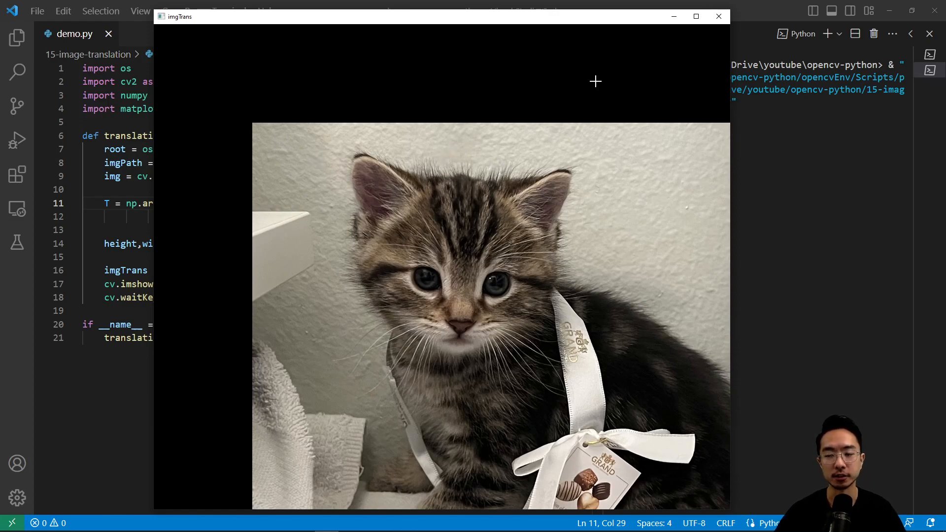